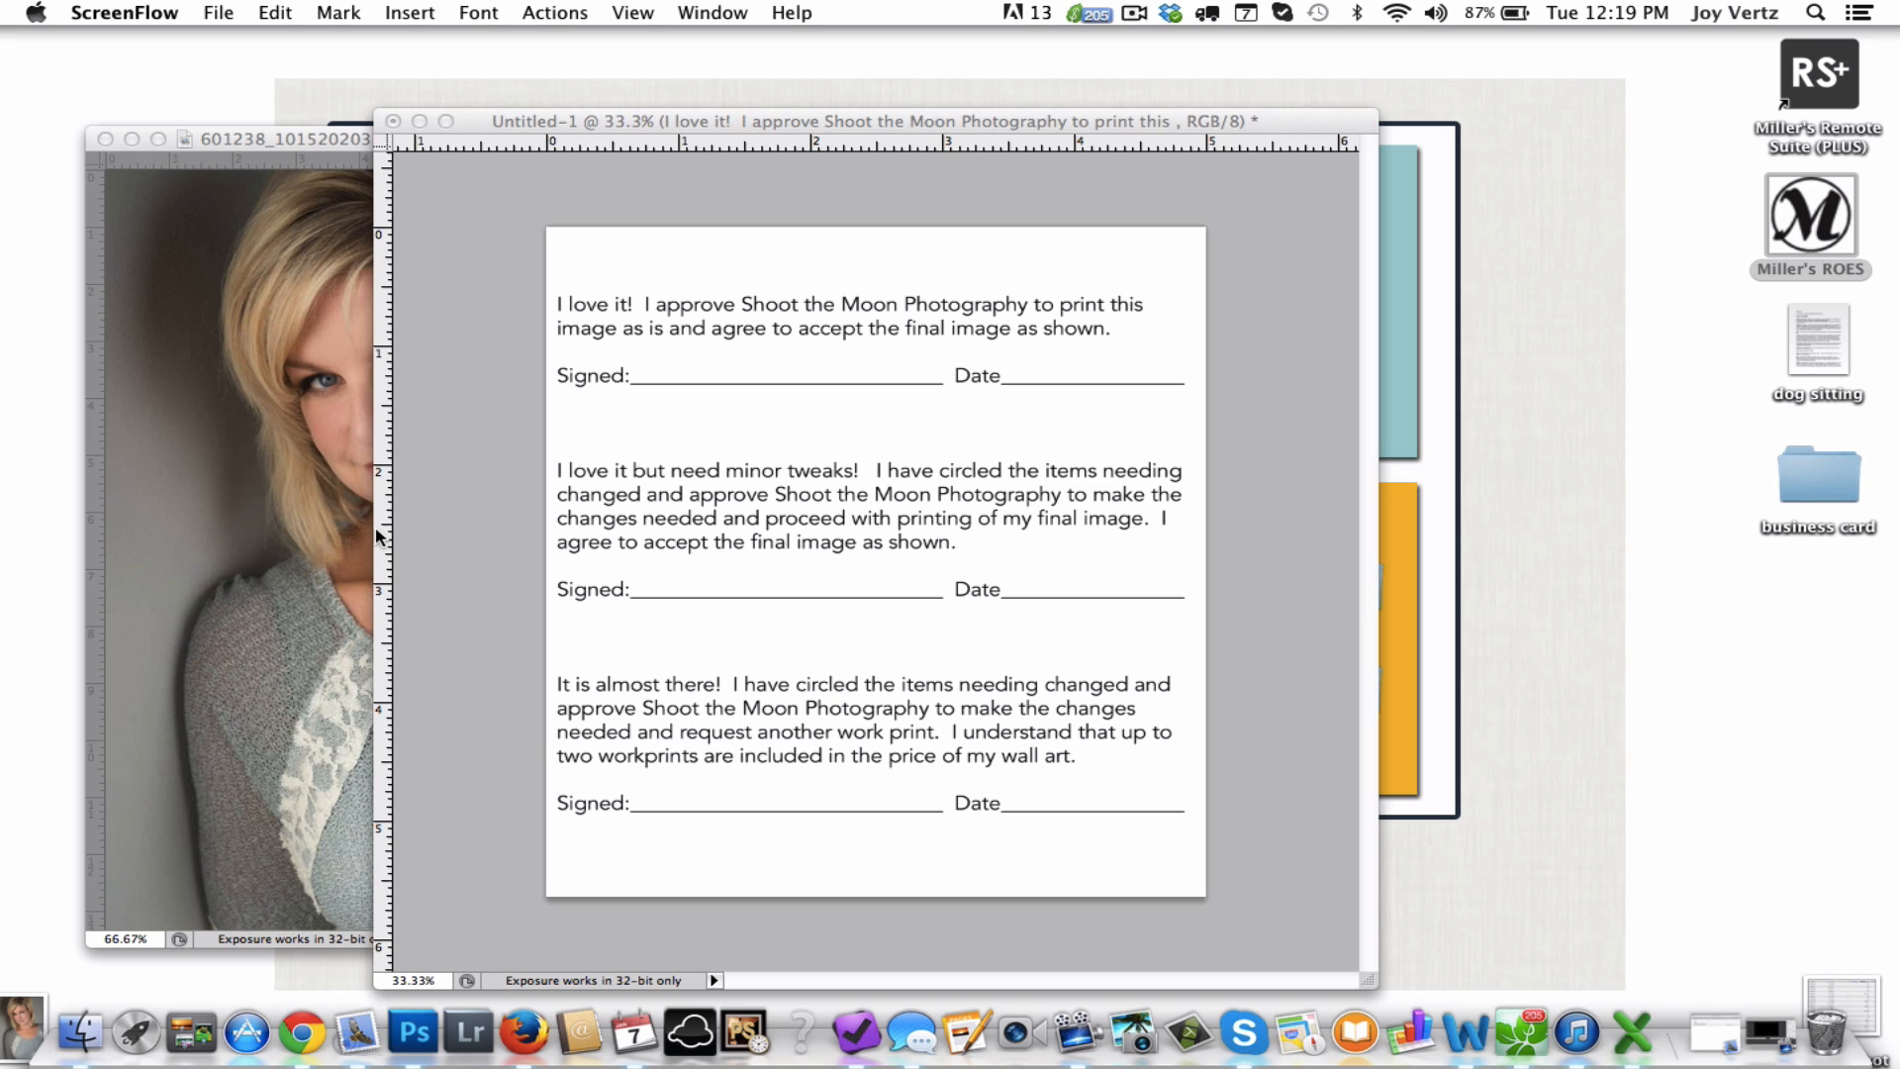
mouse_move(483, 165)
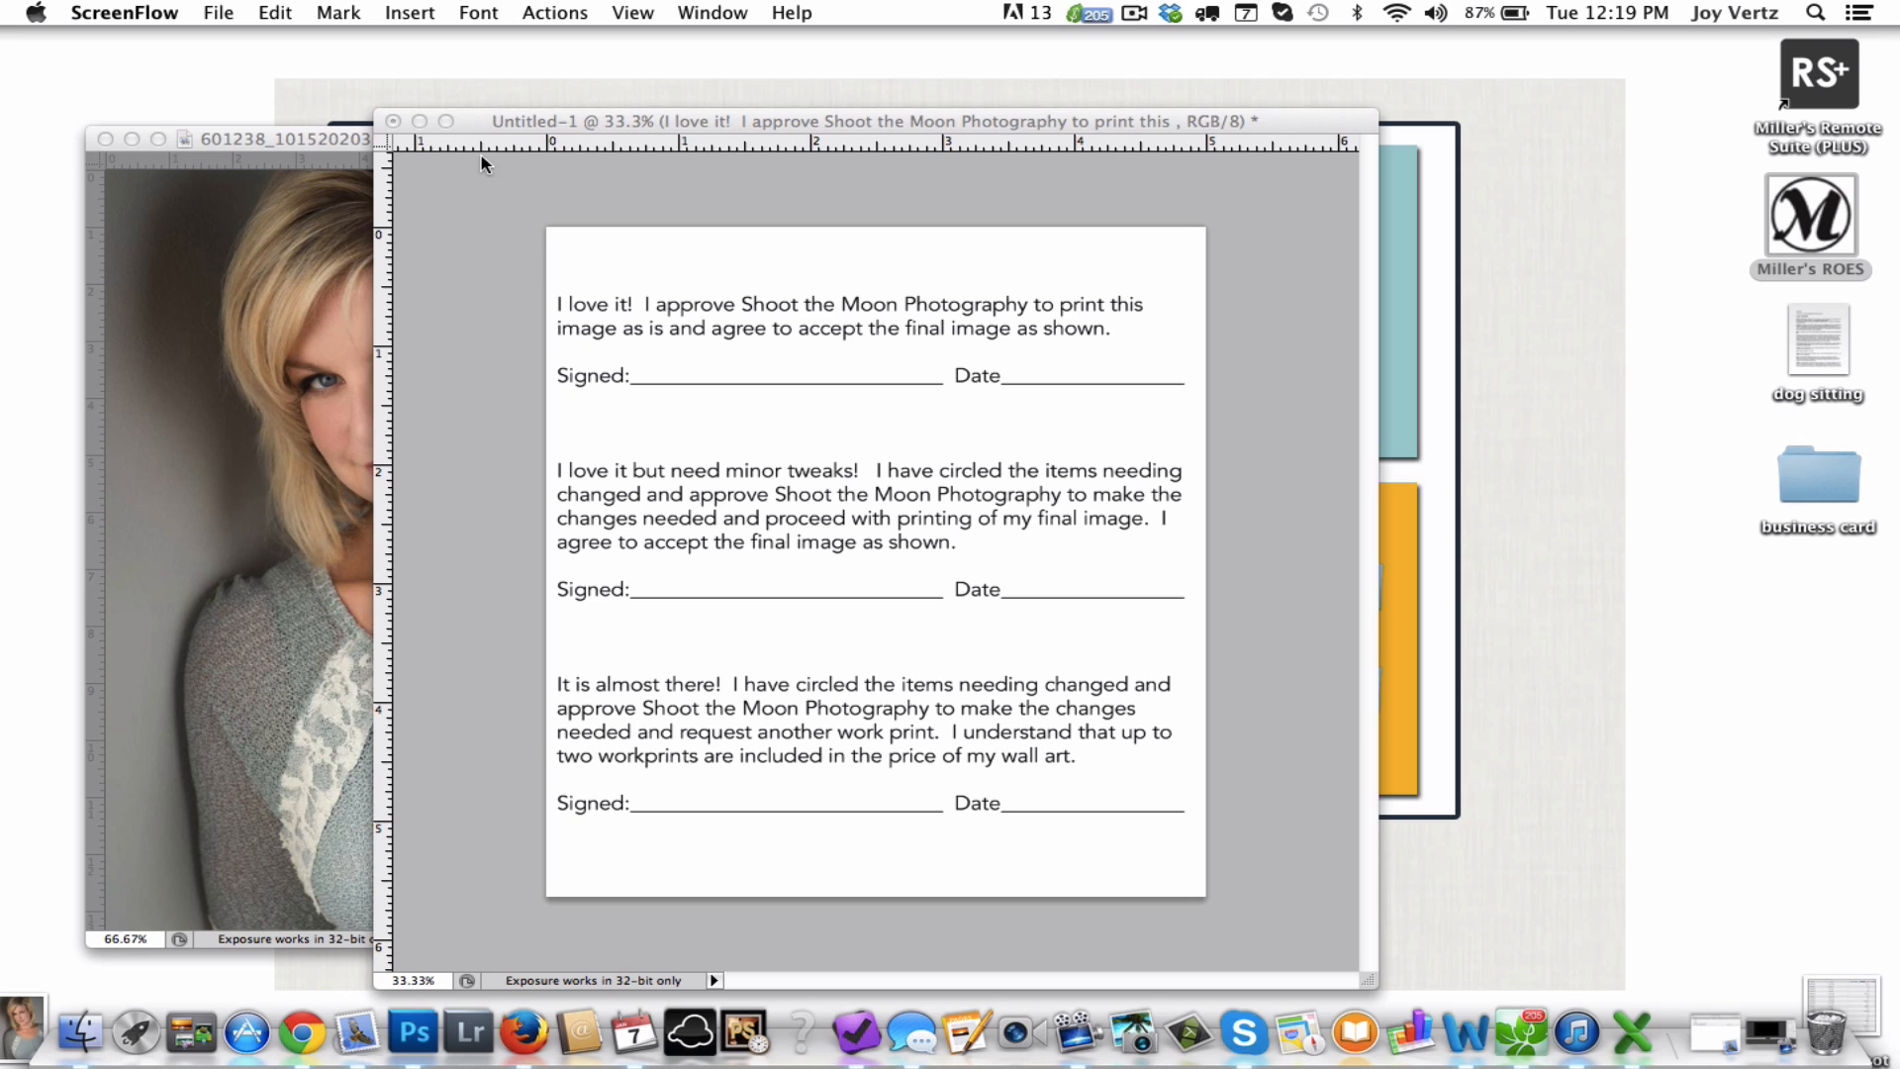
mouse_move(495, 168)
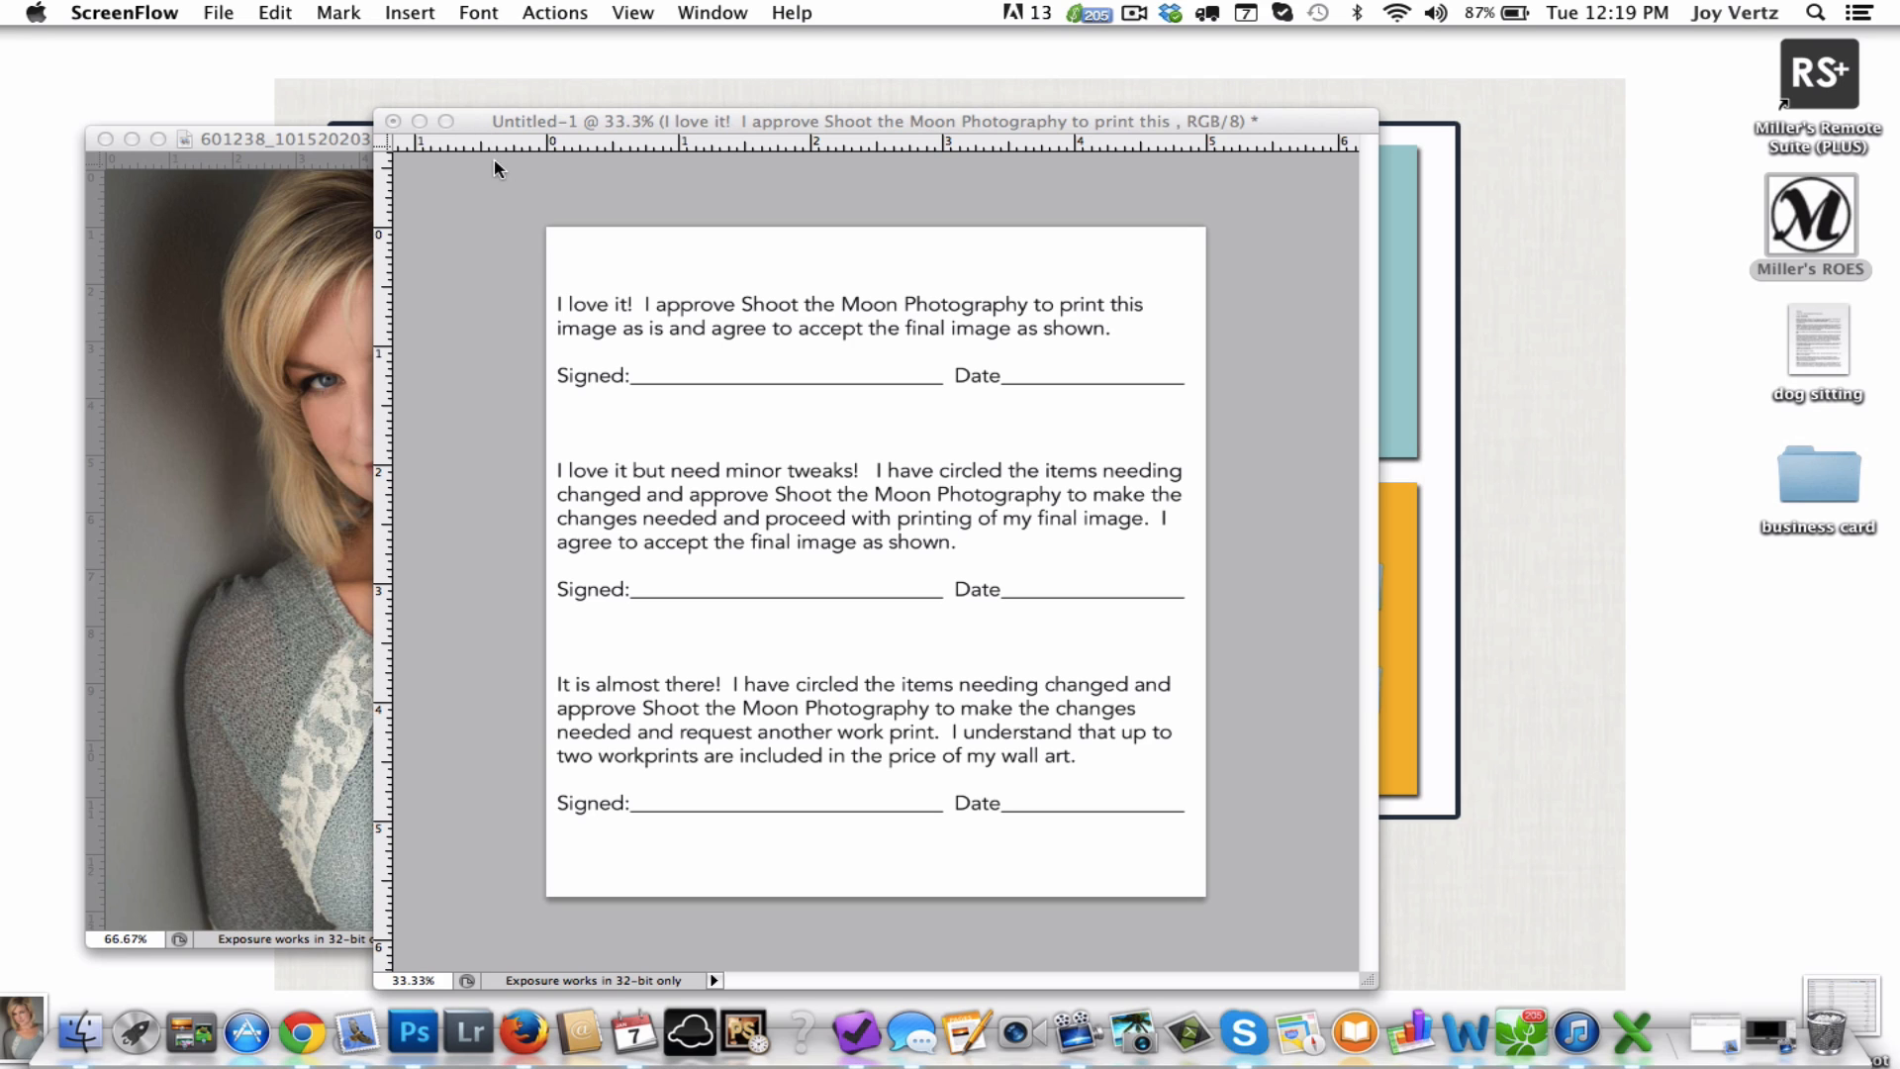
mouse_move(525, 224)
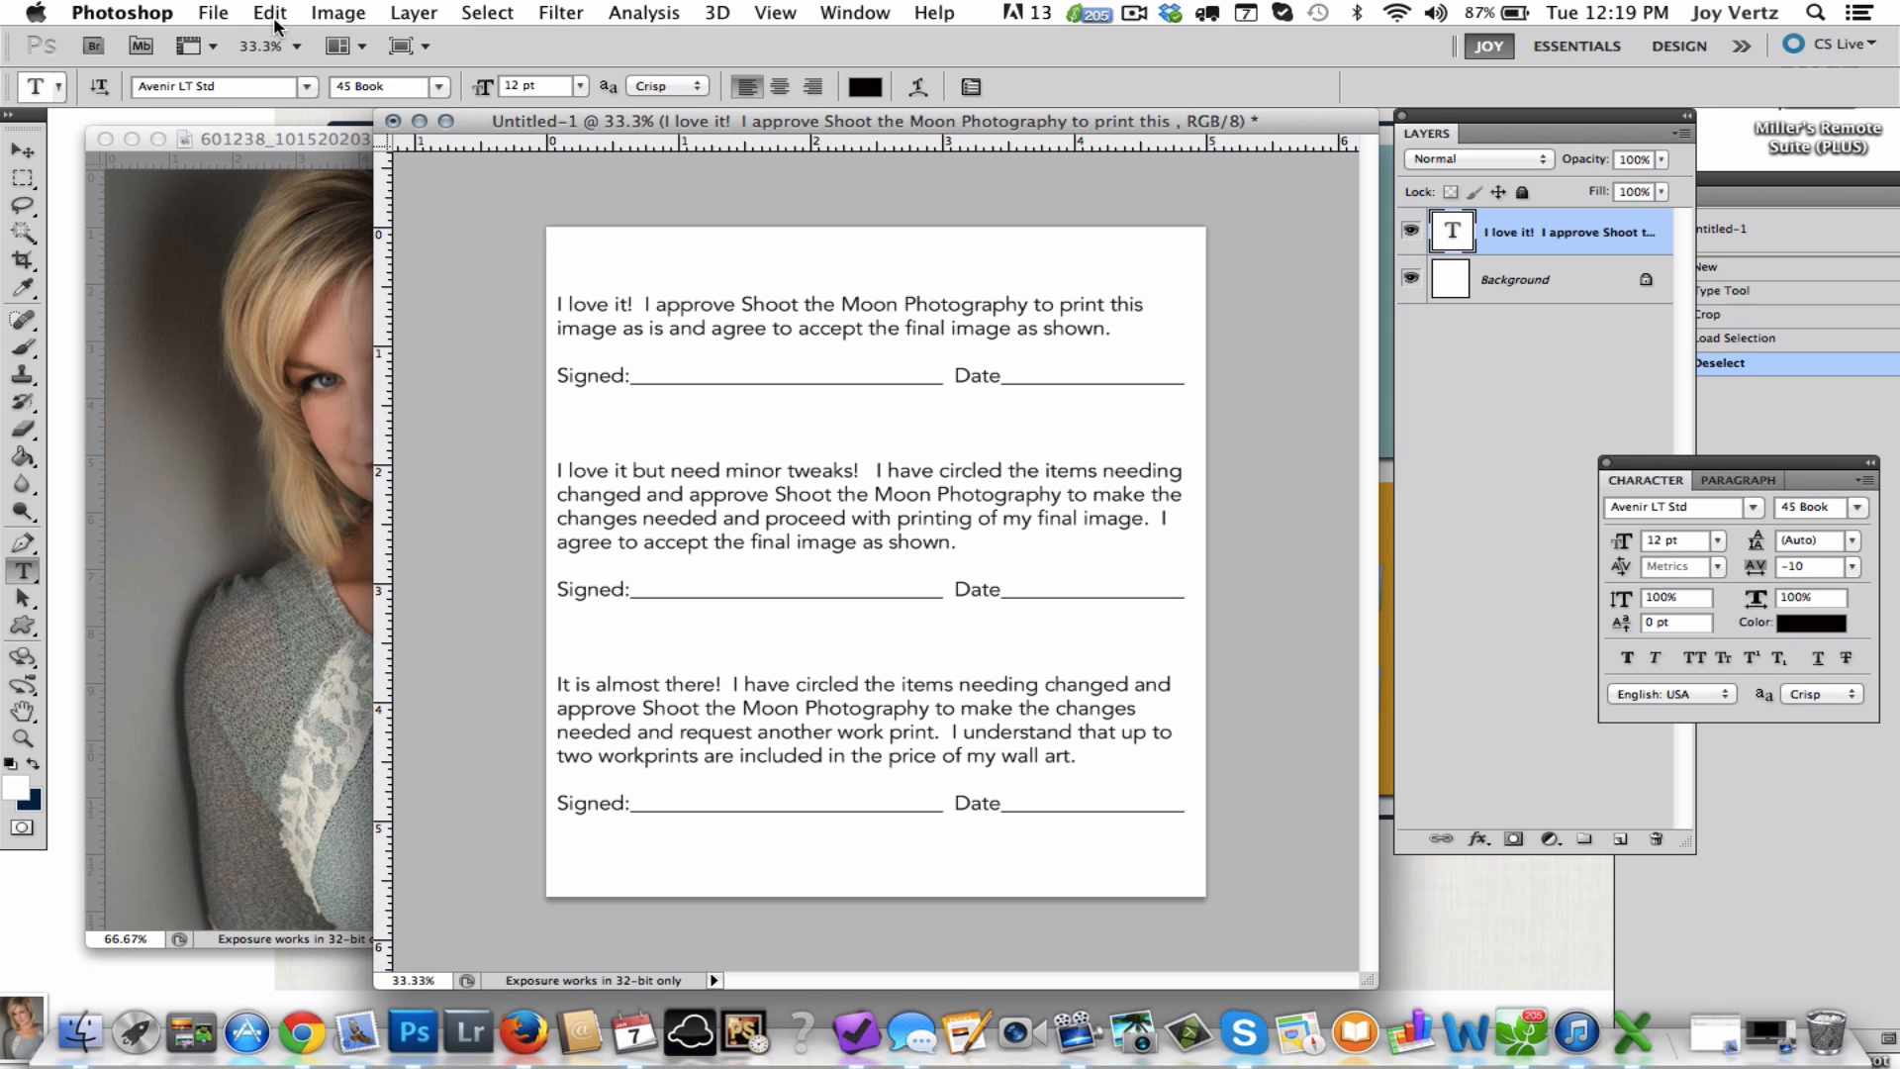
Define the document as a brush preset named 'workprint brush' via Edit > Define Brush Preset.
click(270, 12)
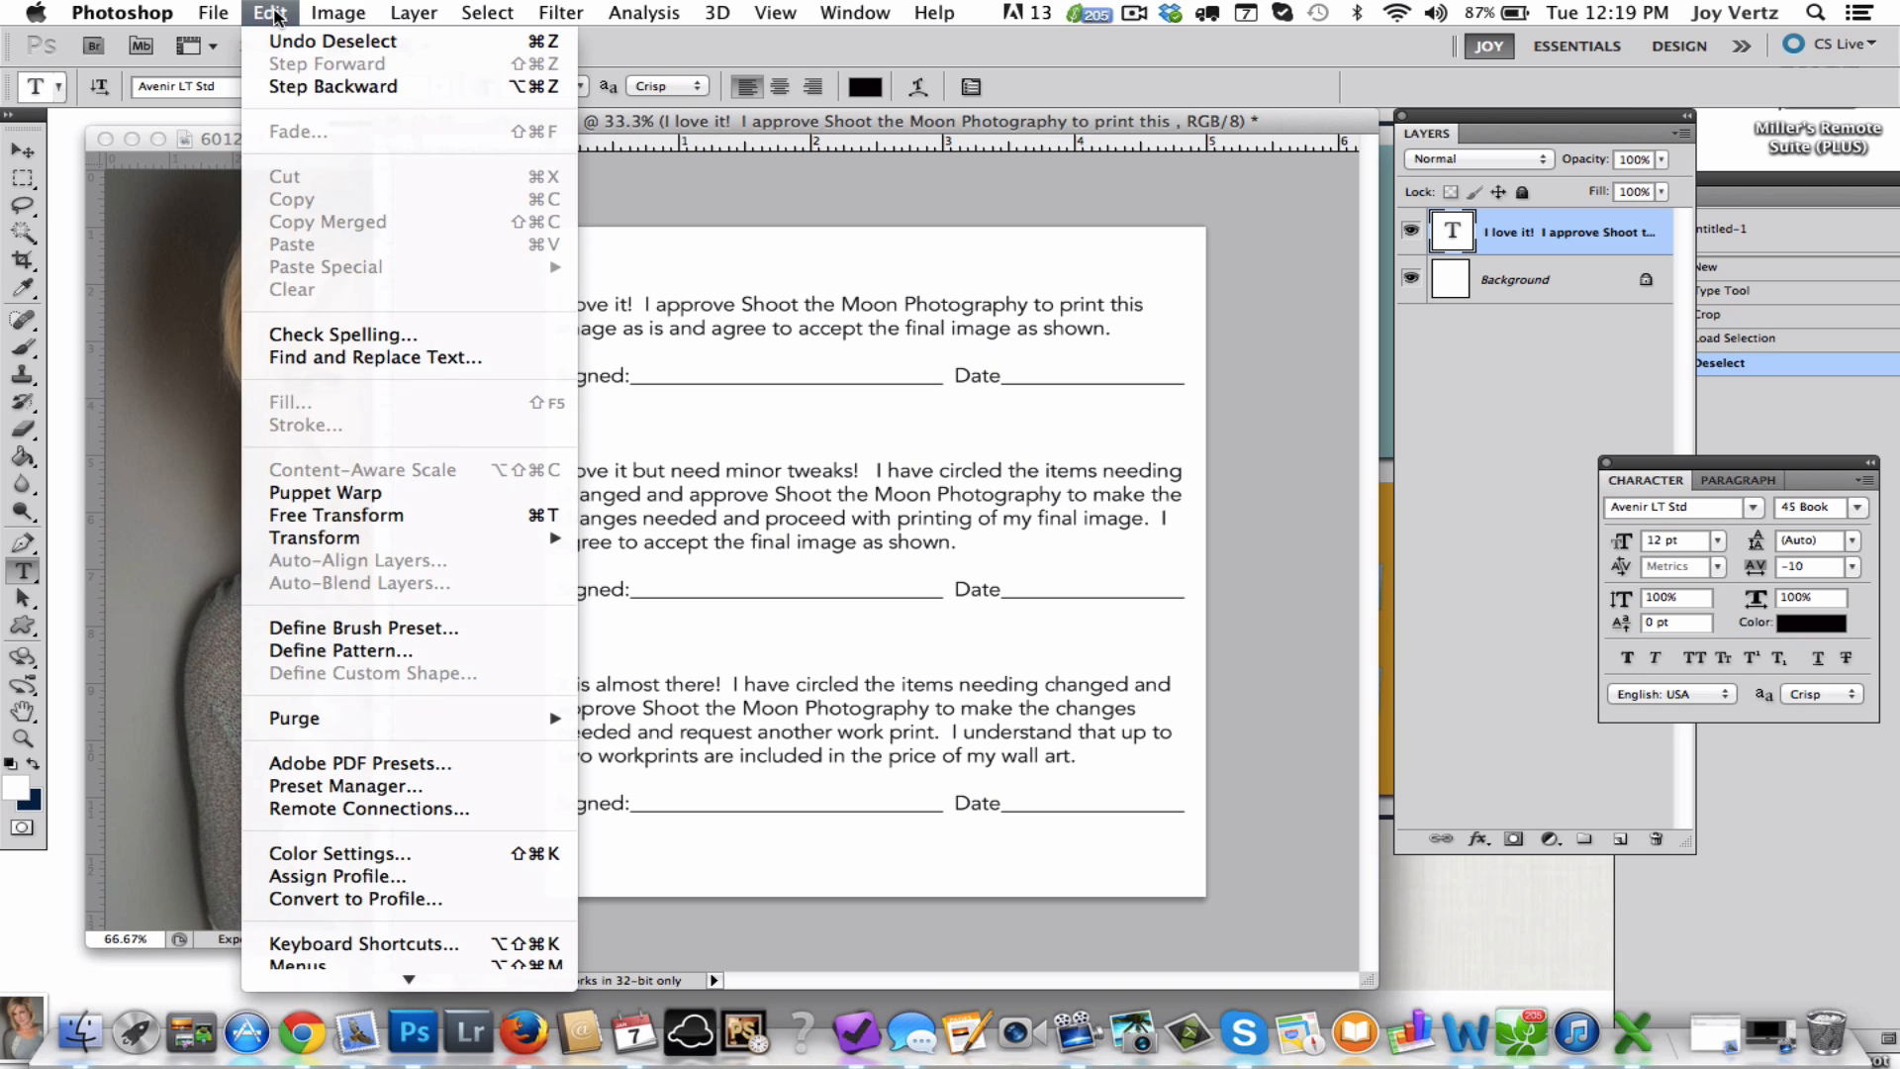
mouse_move(372, 604)
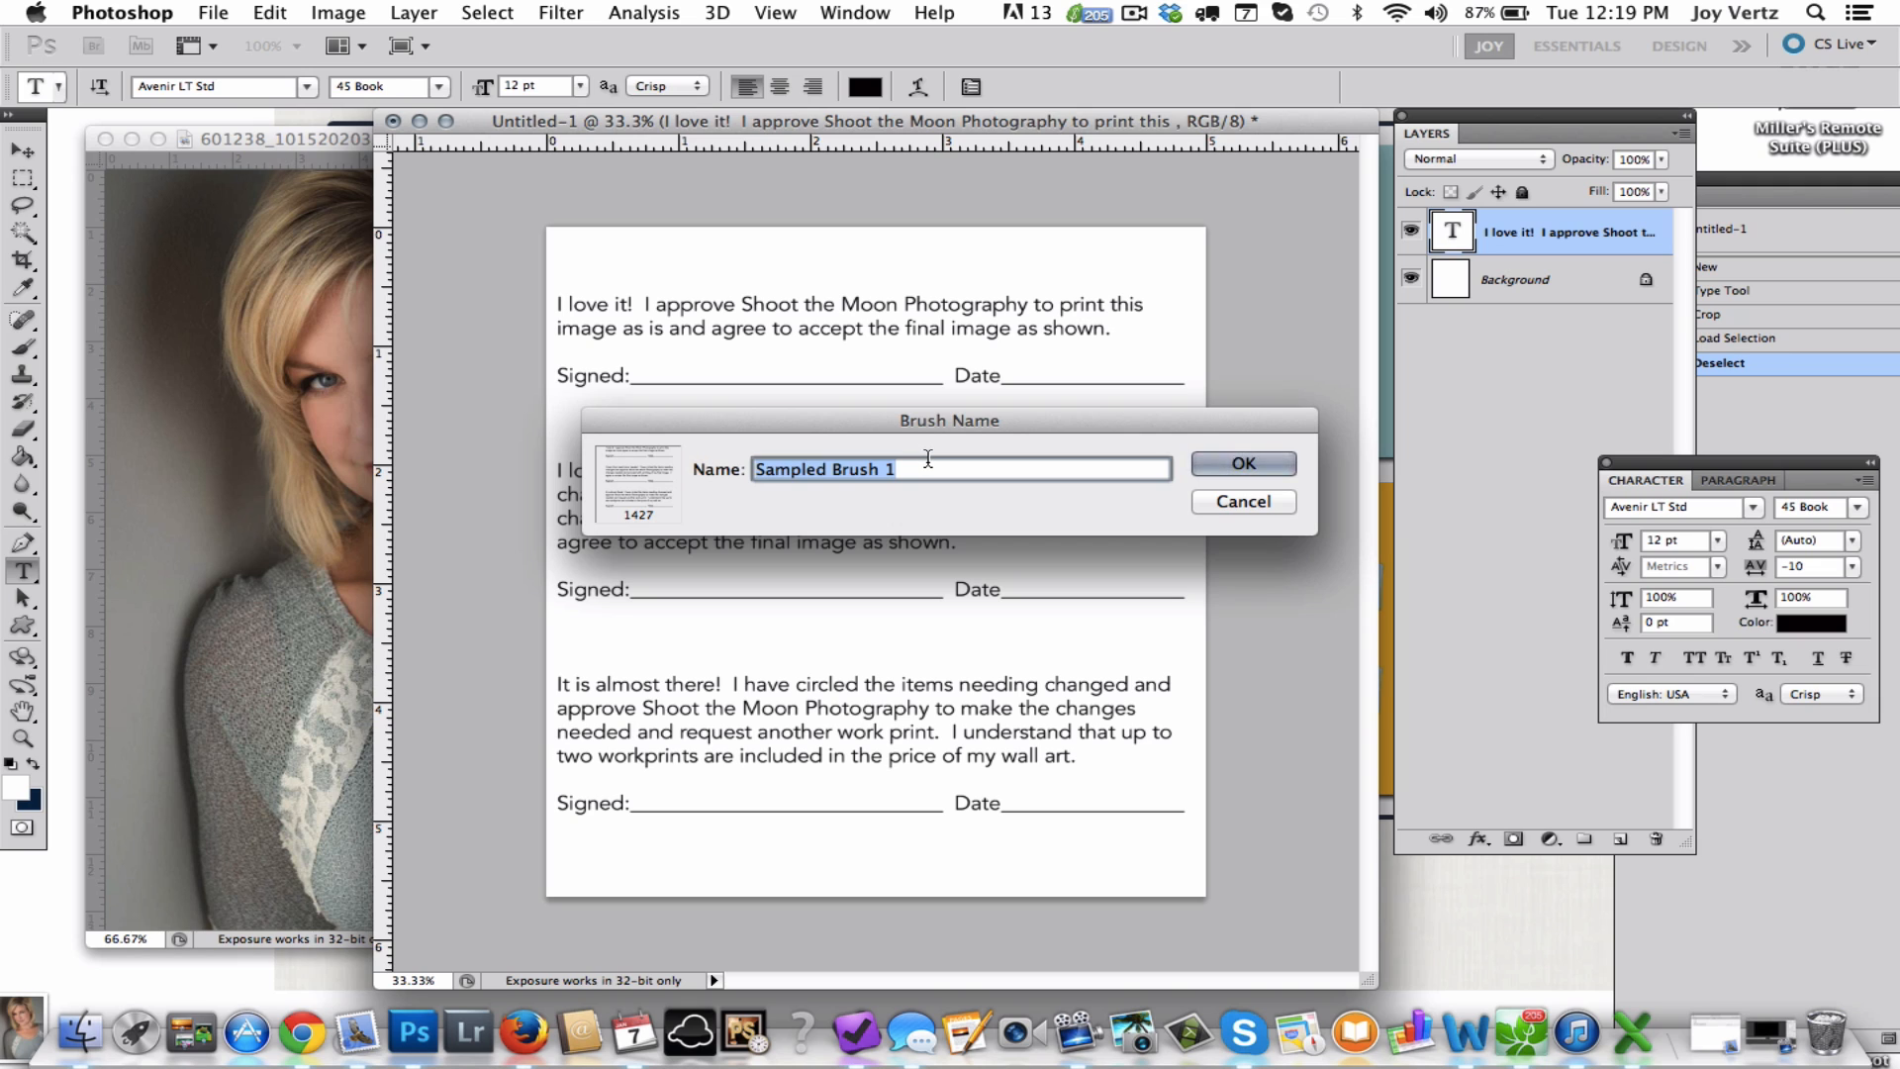
text(workprint brush)
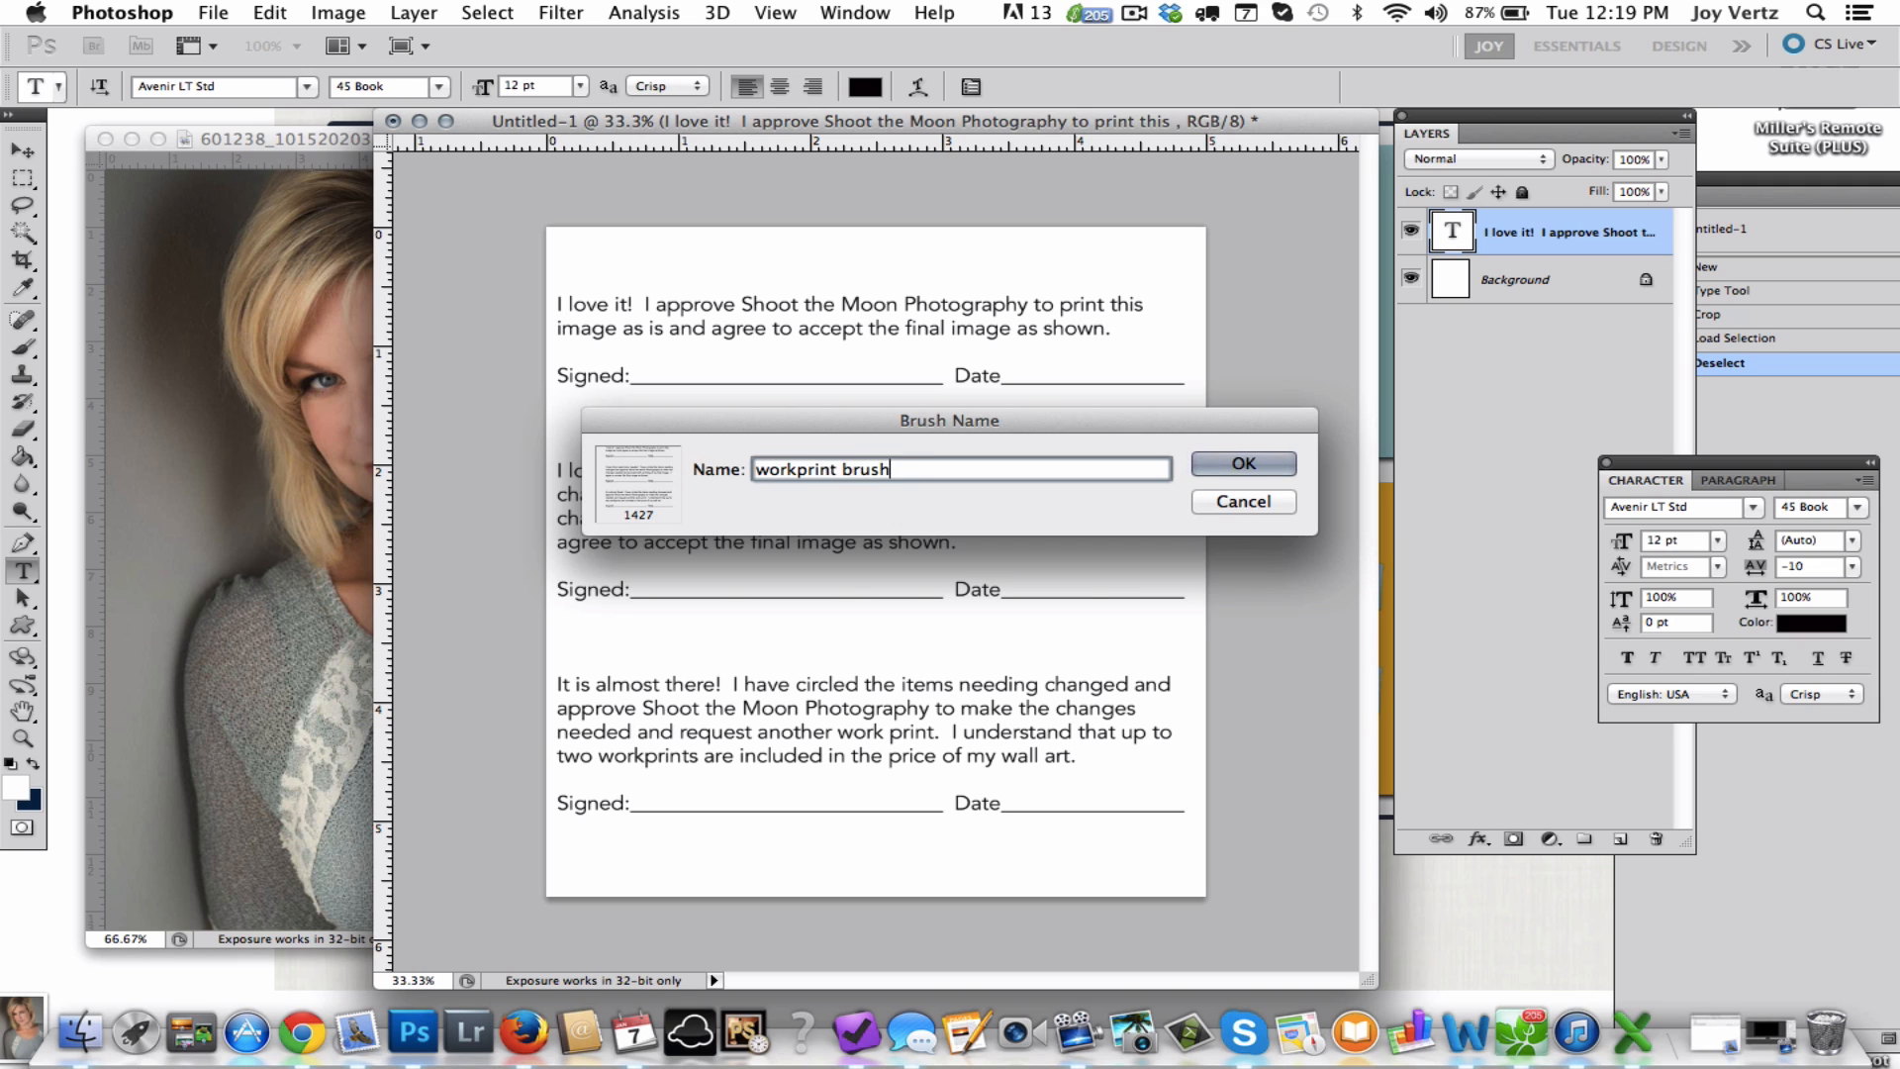
click(1241, 463)
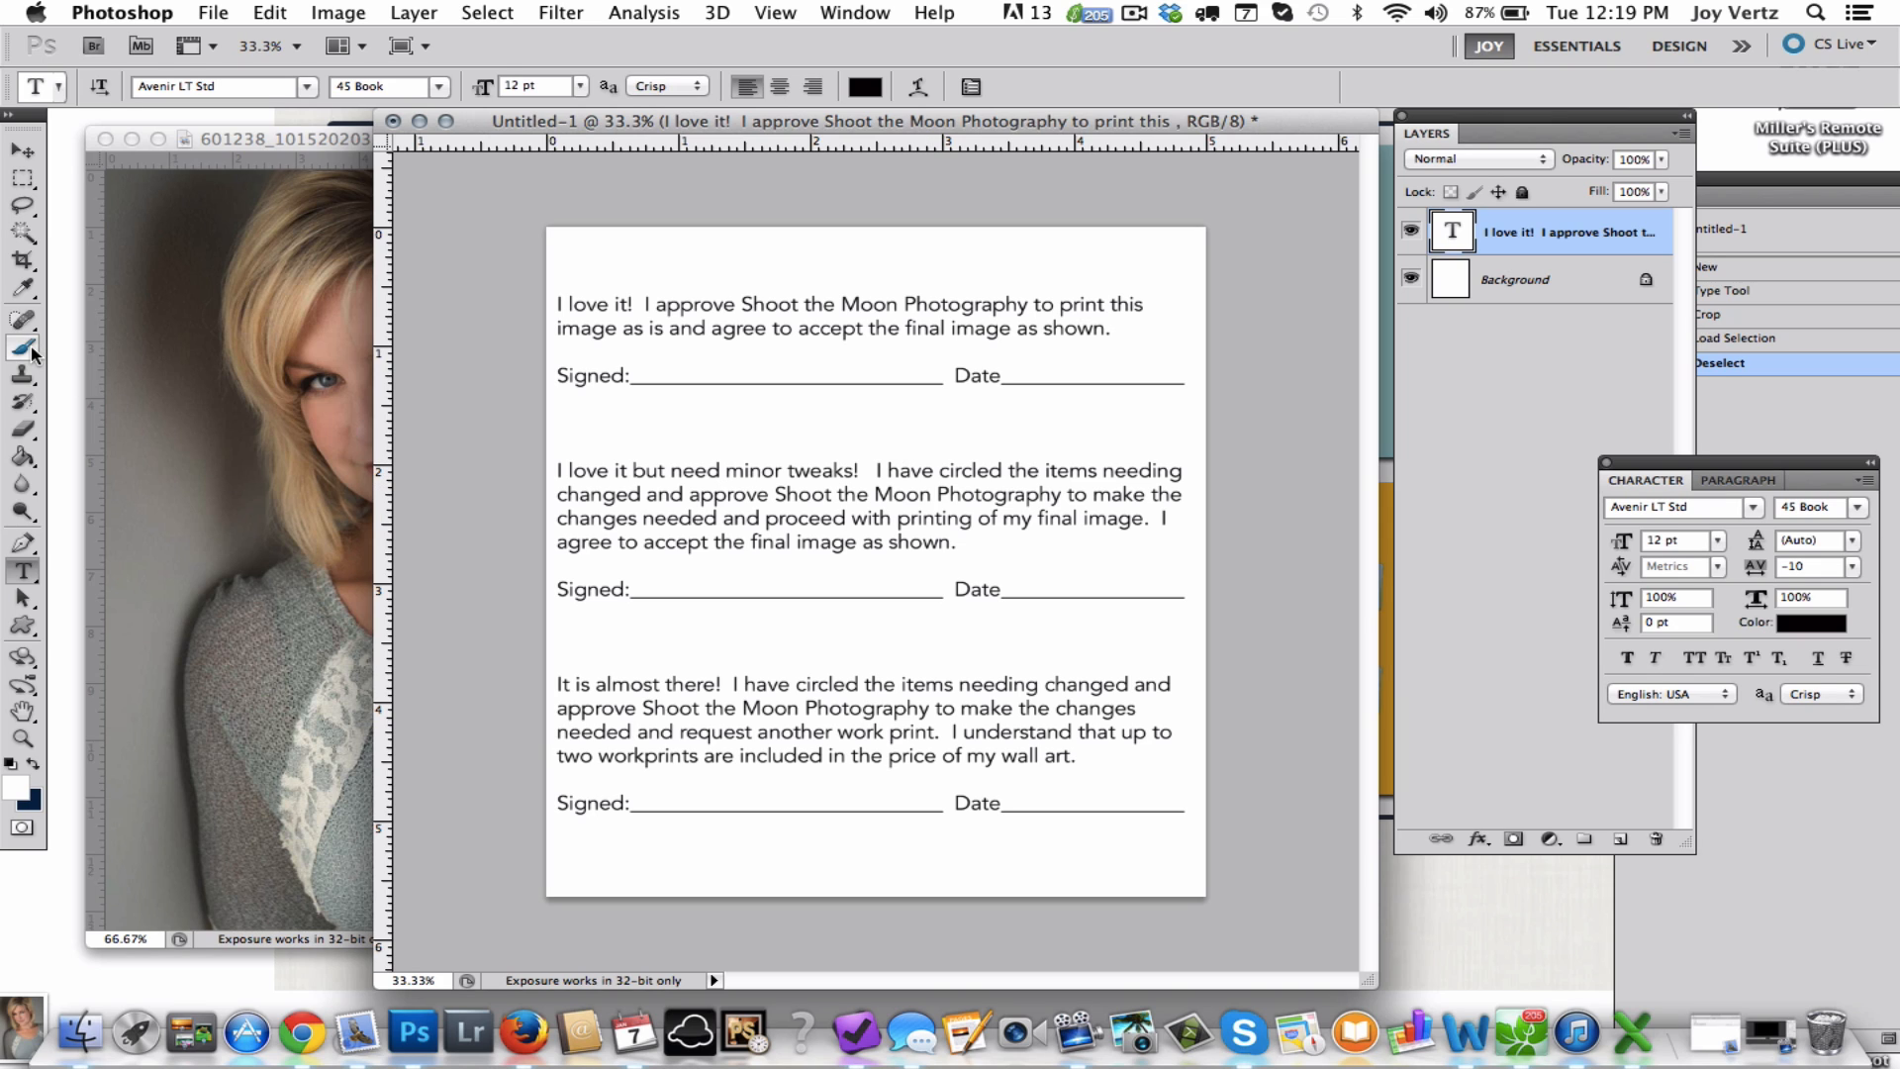
With the Brush tool active, choose the new 1427 px approval-form brush from the presets.
click(22, 352)
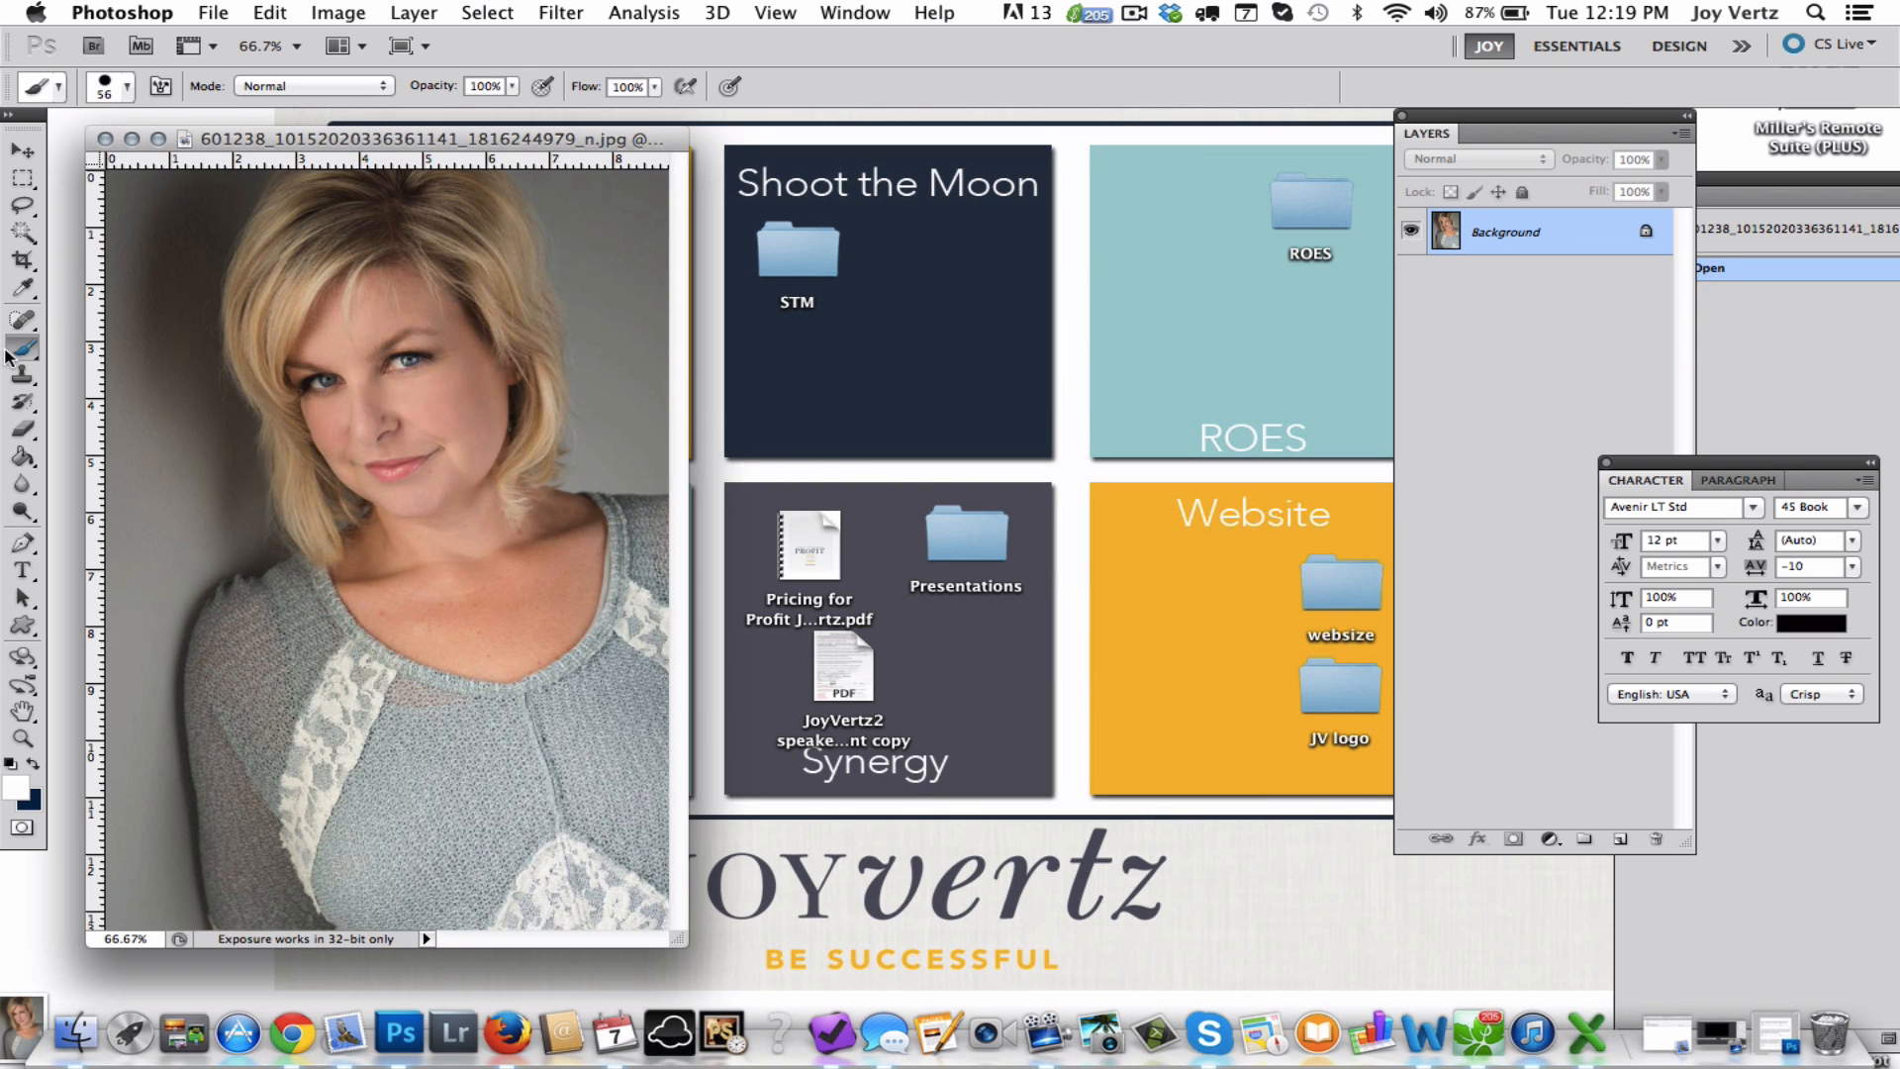
click(127, 85)
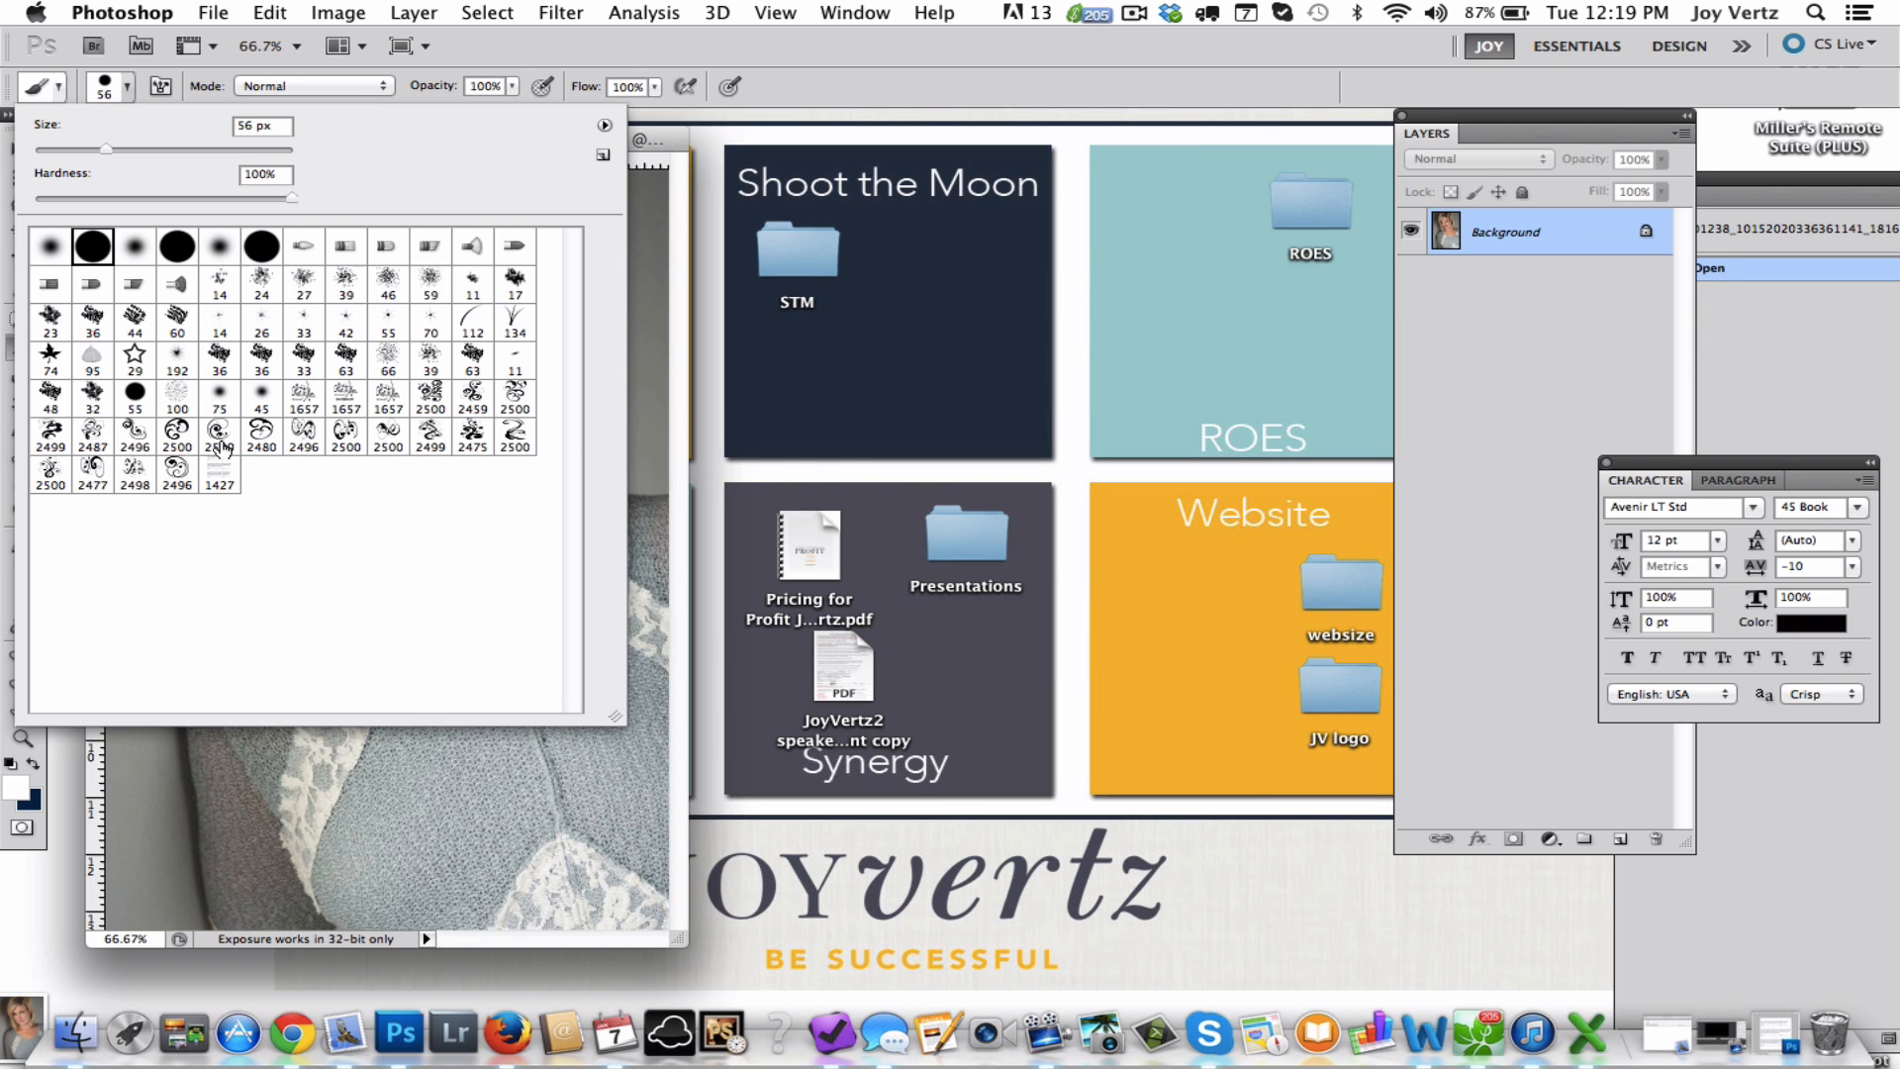
click(220, 471)
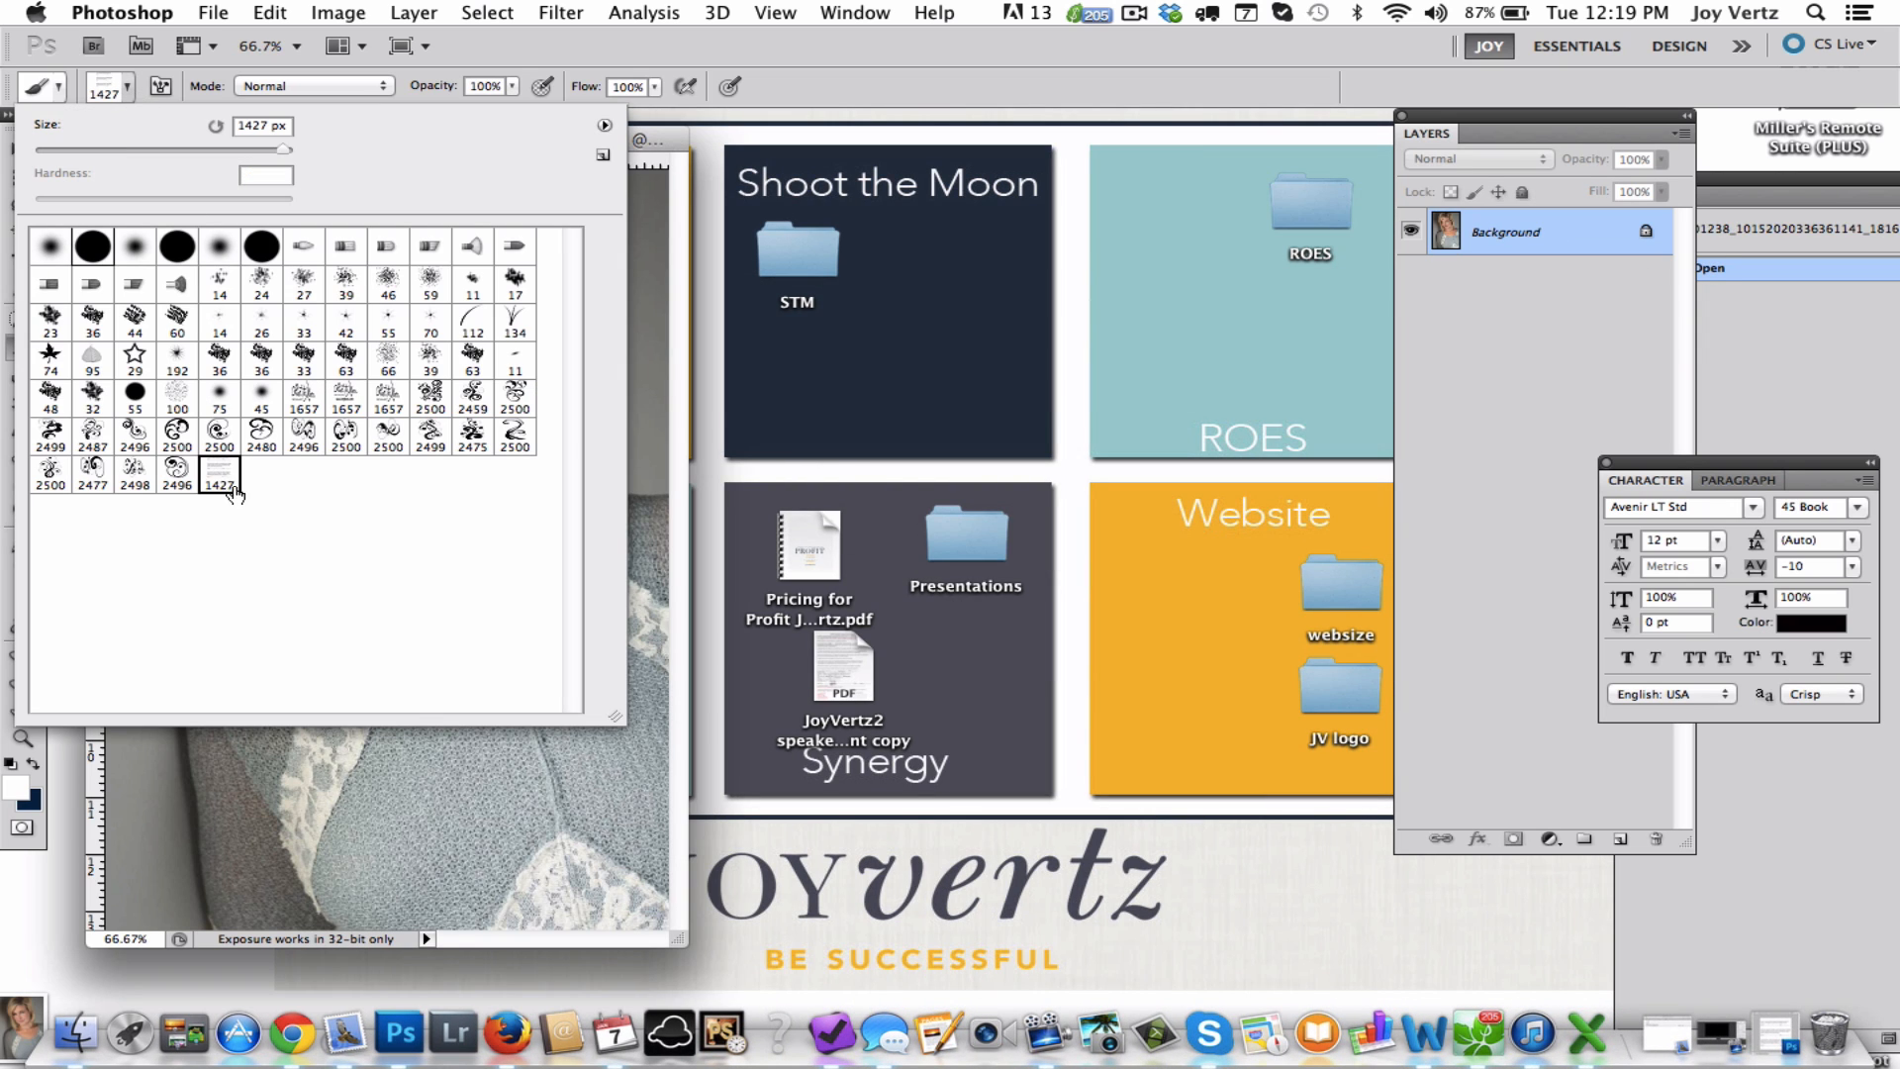